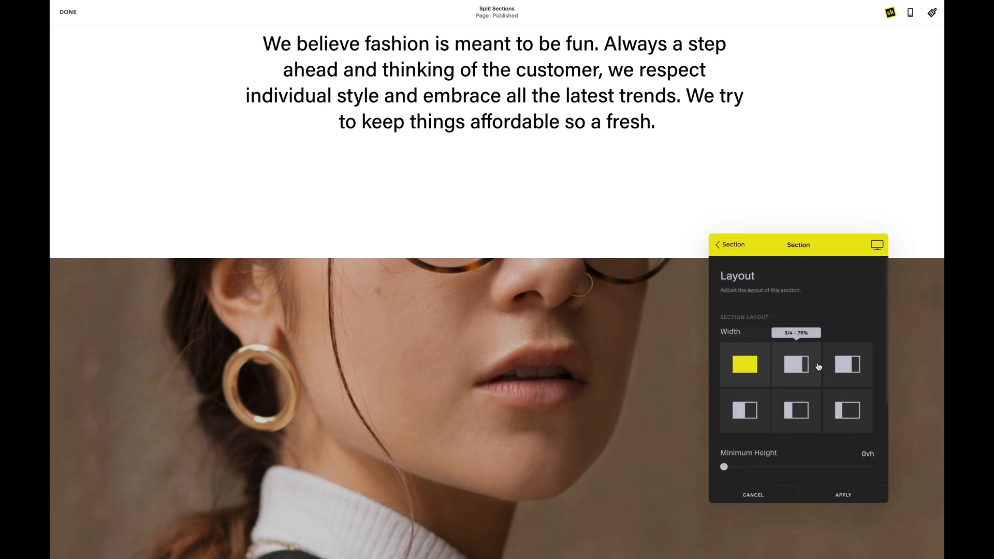
Make the text section three-quarters width and apply the quarter-width section layout
{"action": "left_click", "coordinate": [847, 410]}
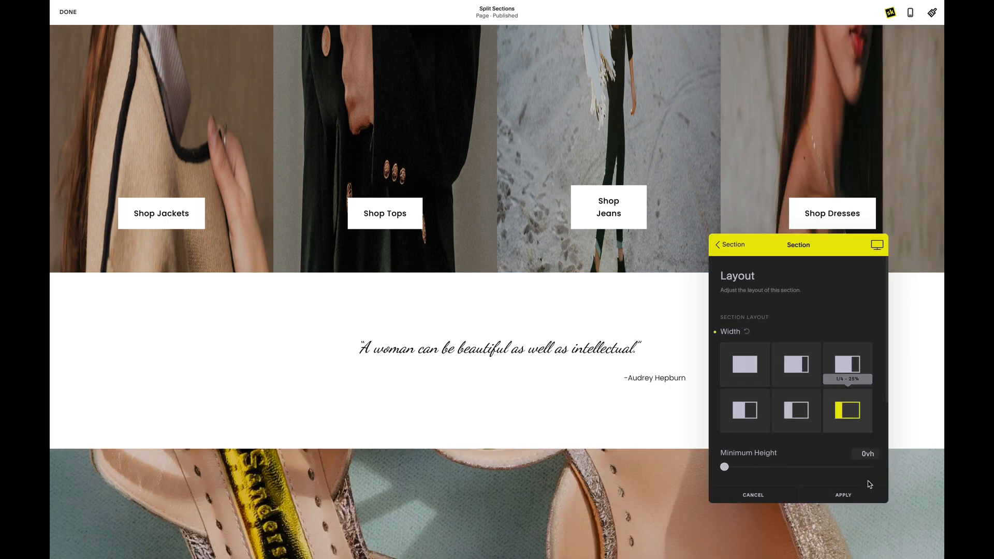
{"action": "left_click", "coordinate": [843, 495]}
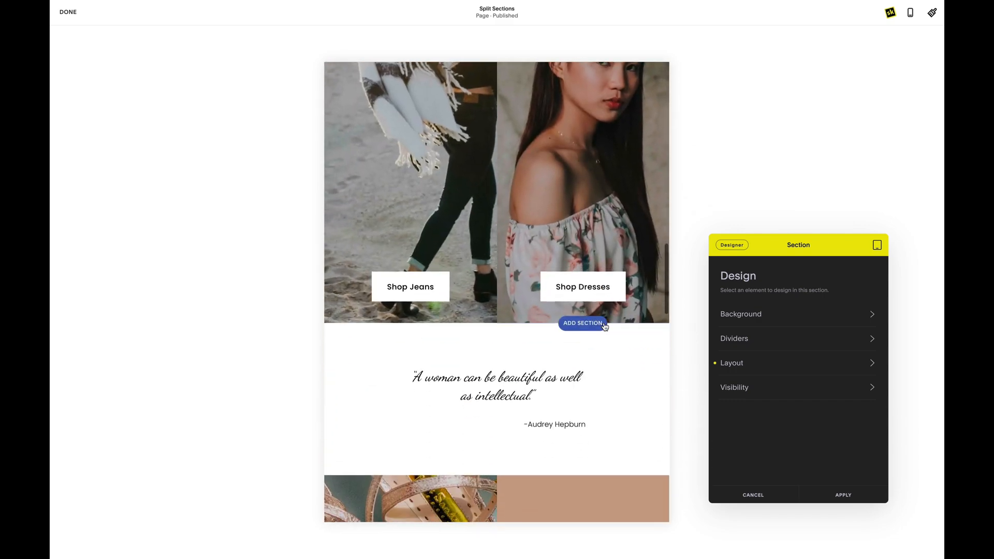
Switch the section settings target from tablet to the mobile screen size
{"action": "left_click", "coordinate": [877, 245]}
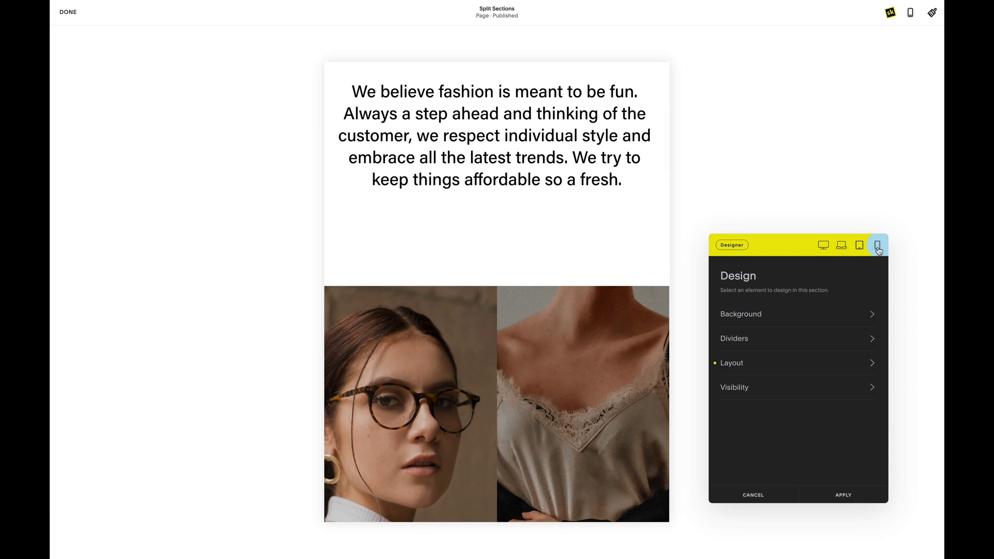